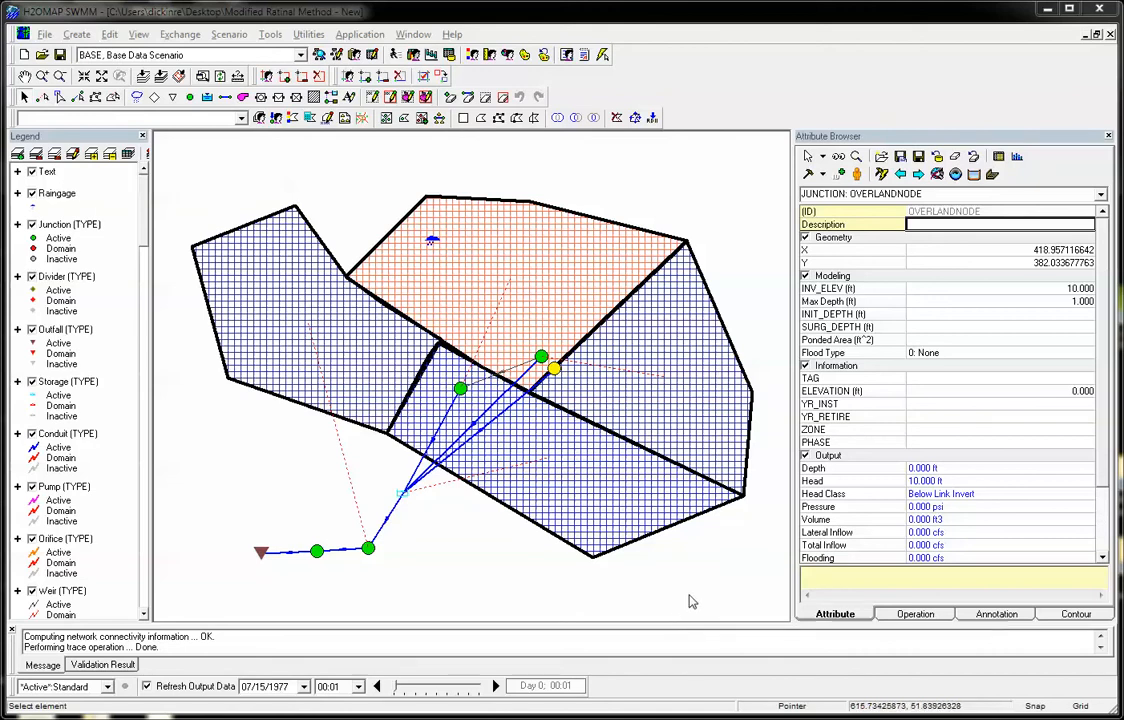
pyautogui.moveTo(657, 451)
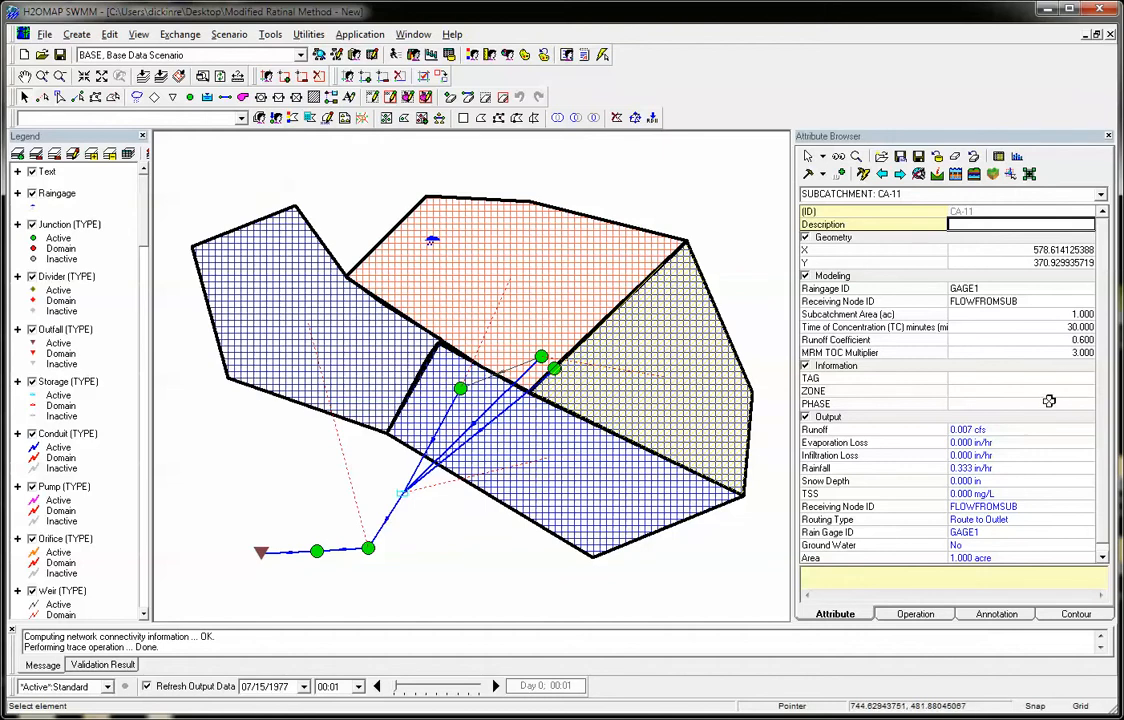
pyautogui.moveTo(928, 347)
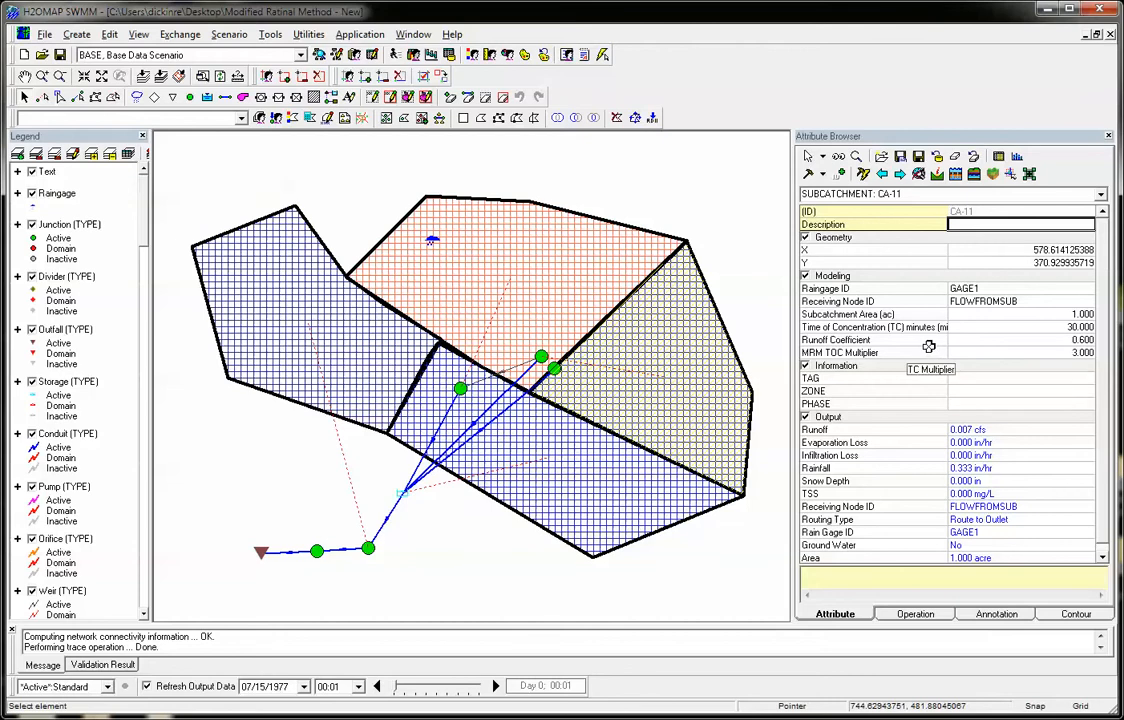
pyautogui.moveTo(922, 340)
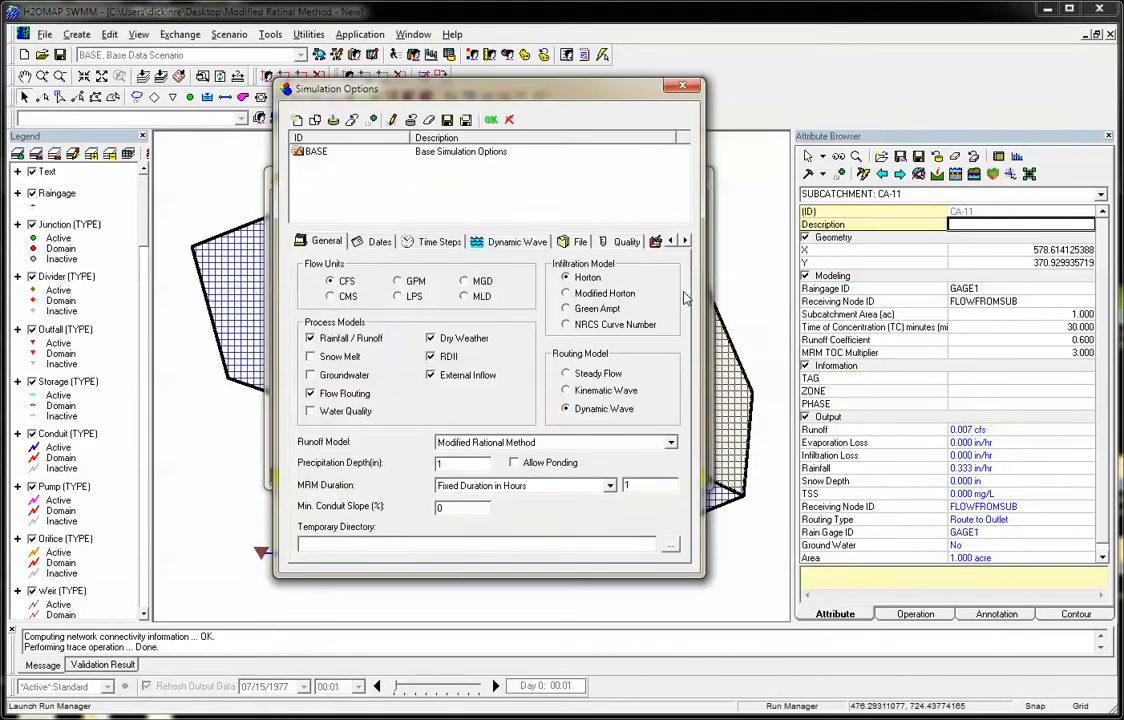
# Keep Modified Rational Method as the runoff model and Fixed Duration in Hours for MRM duration.
pyautogui.click(670, 442)
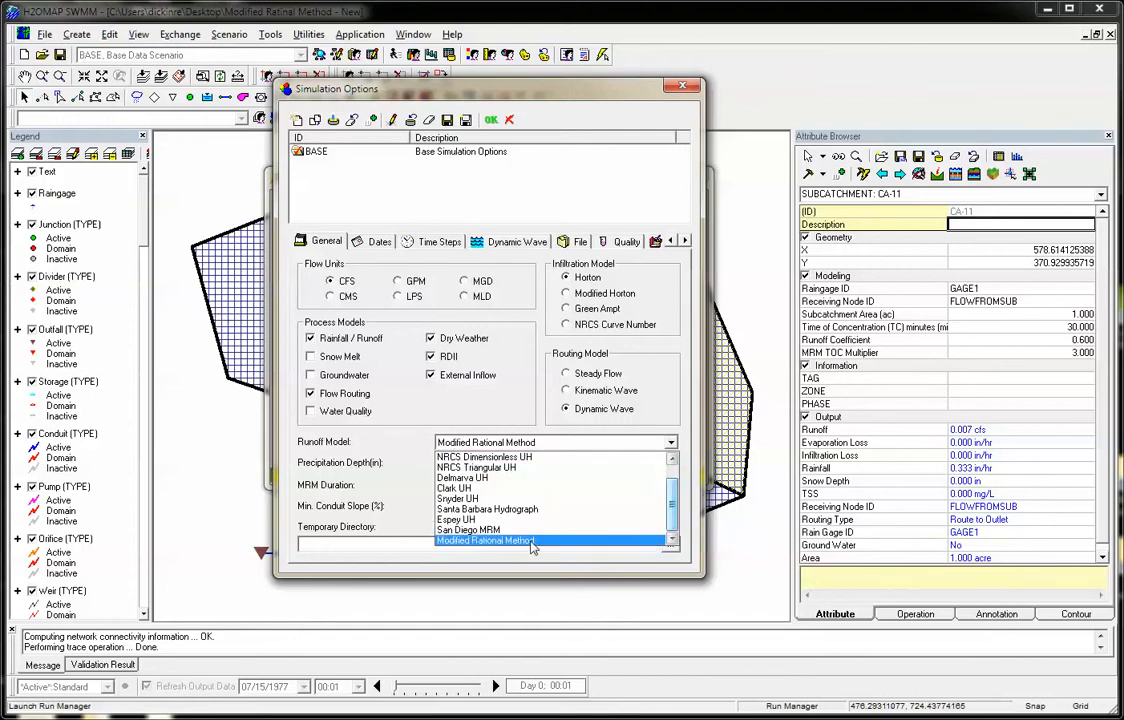
pyautogui.click(485, 541)
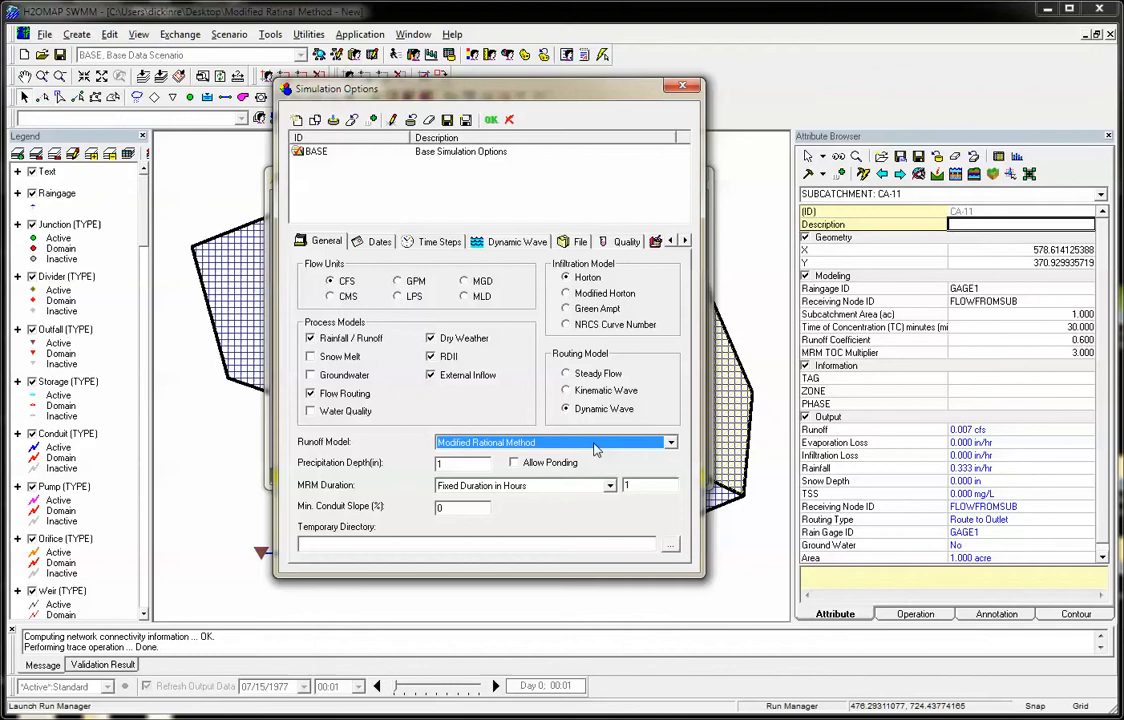
pyautogui.click(670, 442)
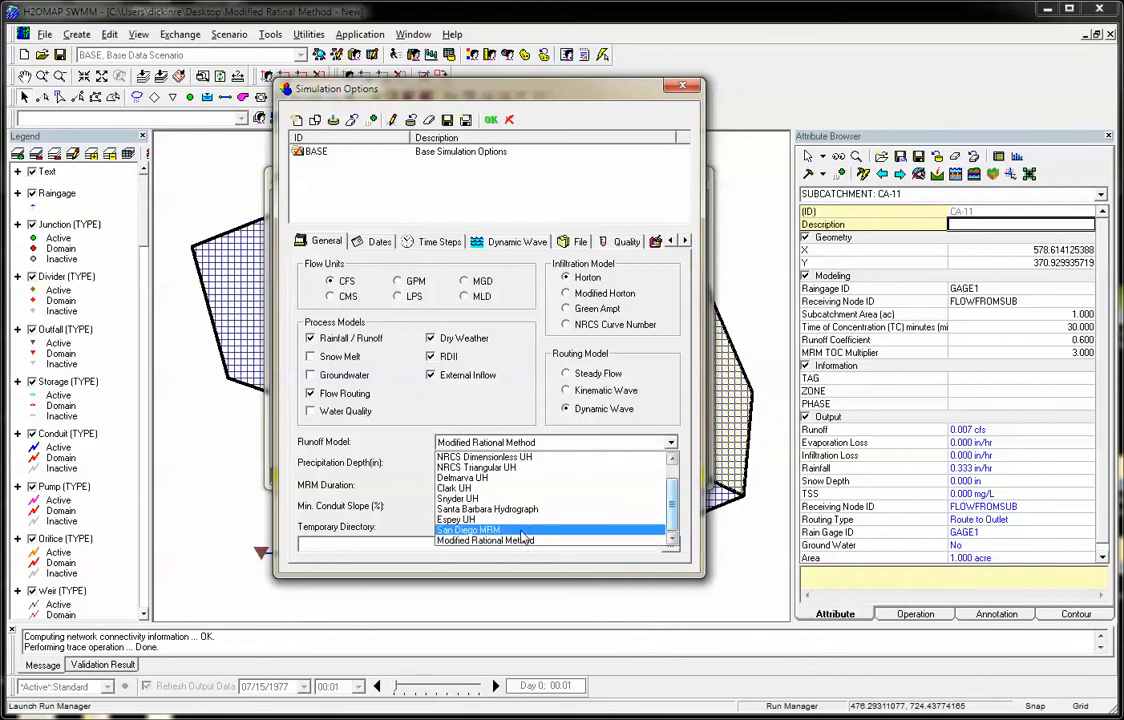
pyautogui.click(485, 540)
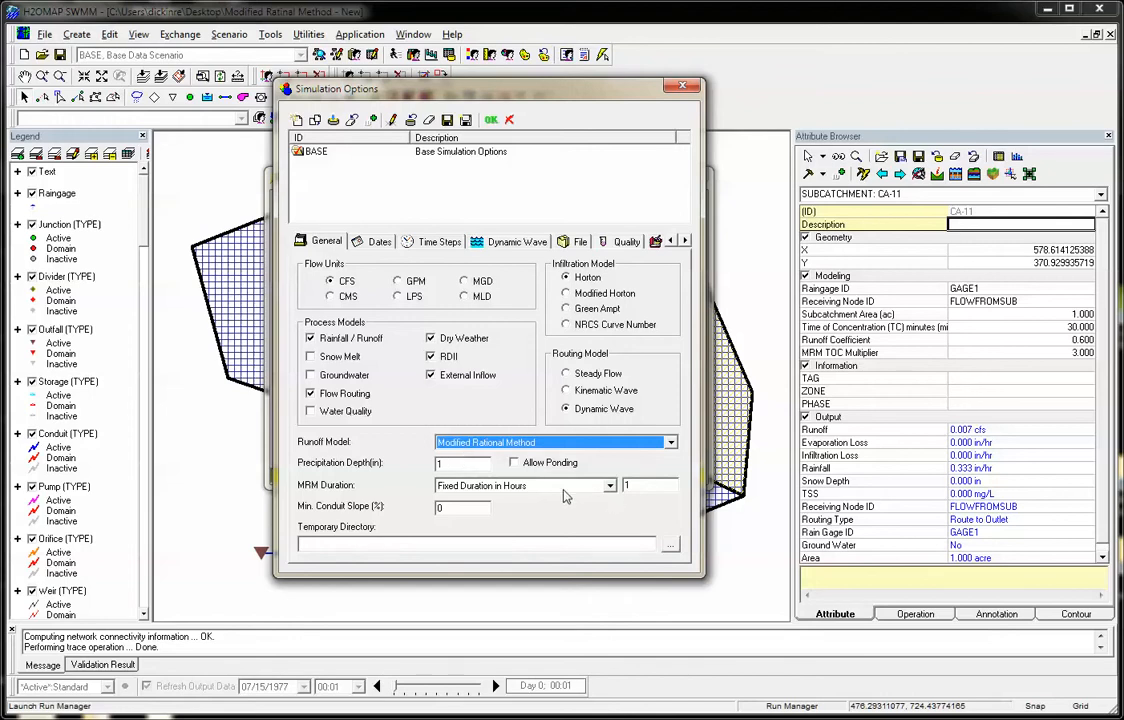
pyautogui.click(609, 486)
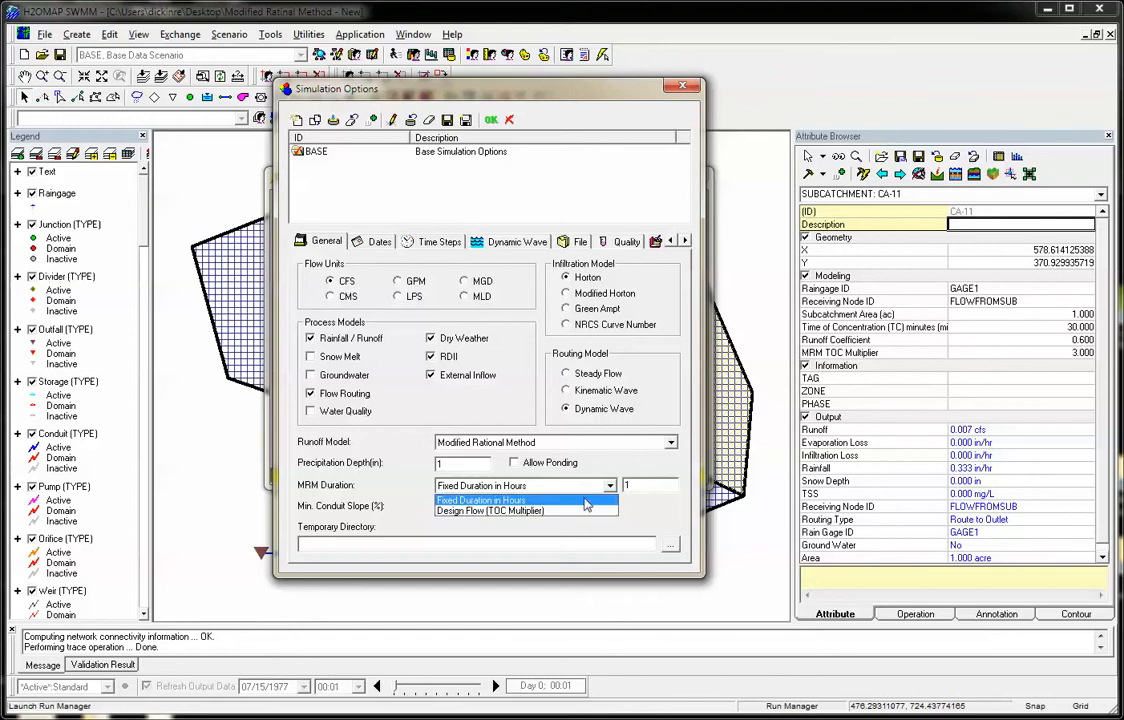
pyautogui.click(480, 500)
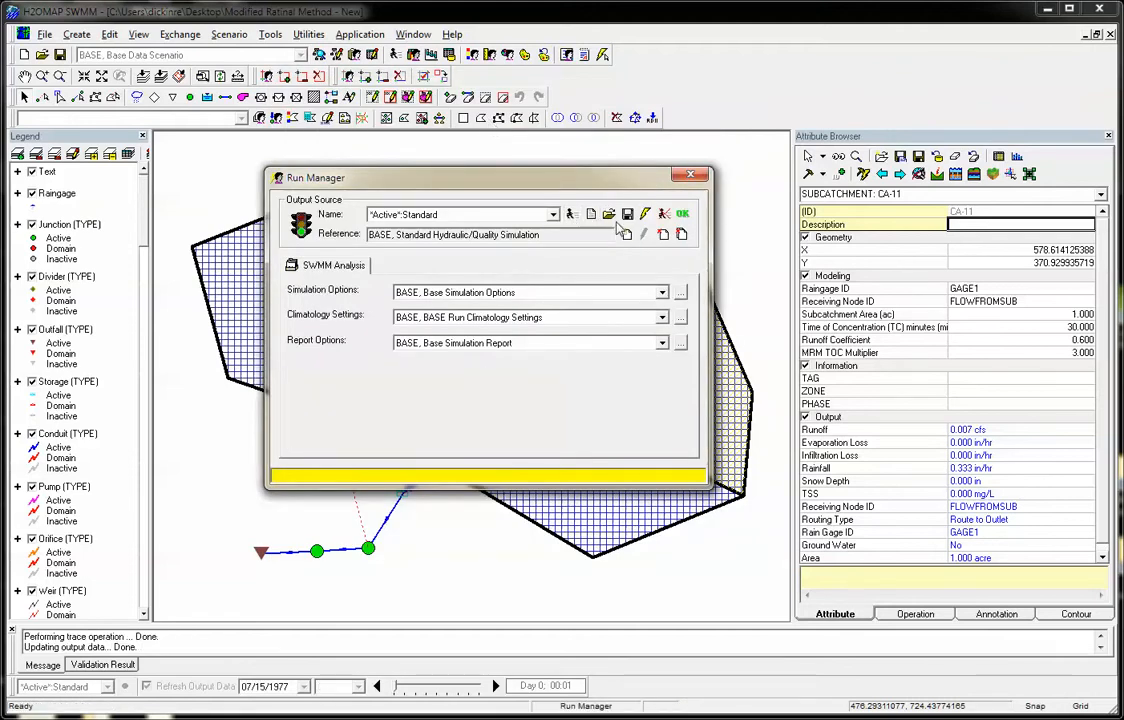
# Run the standard simulation from Run Manager with the base settings.
pyautogui.click(690, 175)
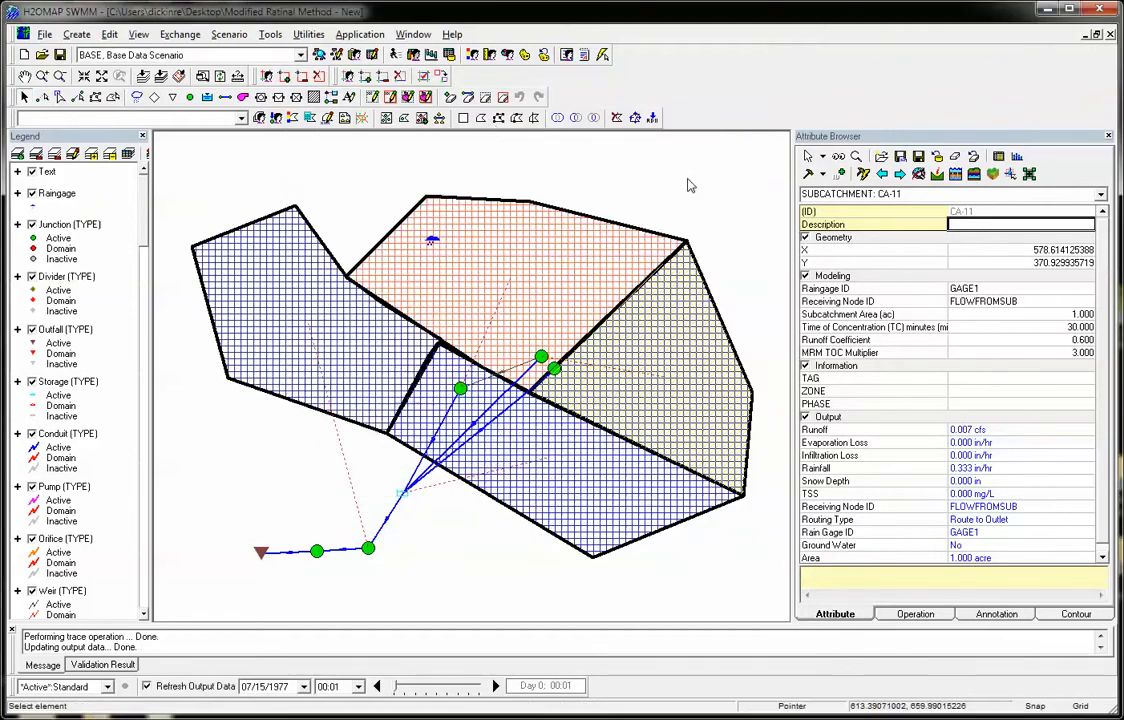
pyautogui.moveTo(1017, 157)
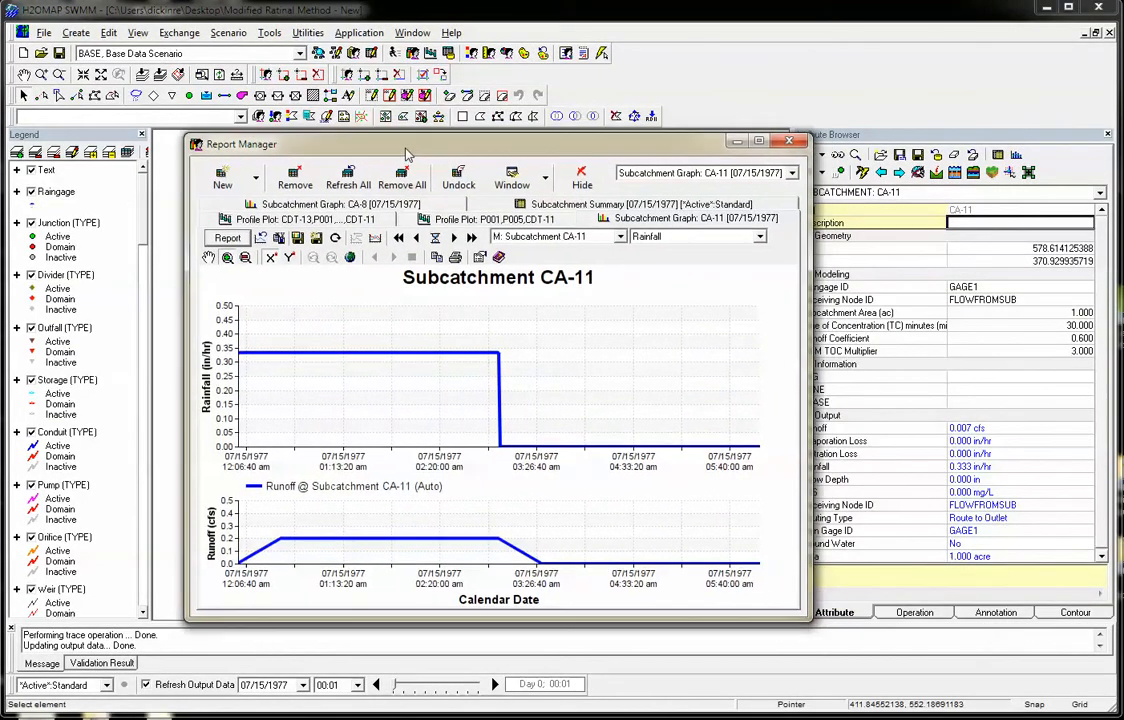
# Drag the CA-11 rainfall and runoff report window into position.
pyautogui.moveTo(405, 144); pyautogui.dragTo(400, 140)
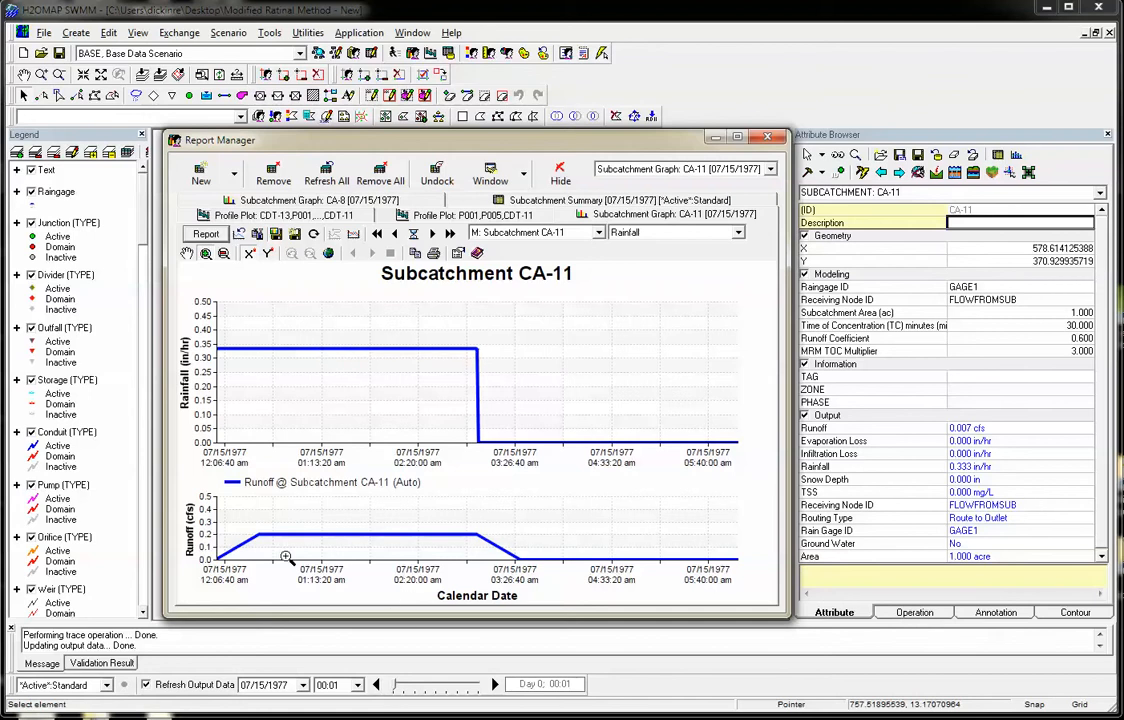
pyautogui.moveTo(300, 535)
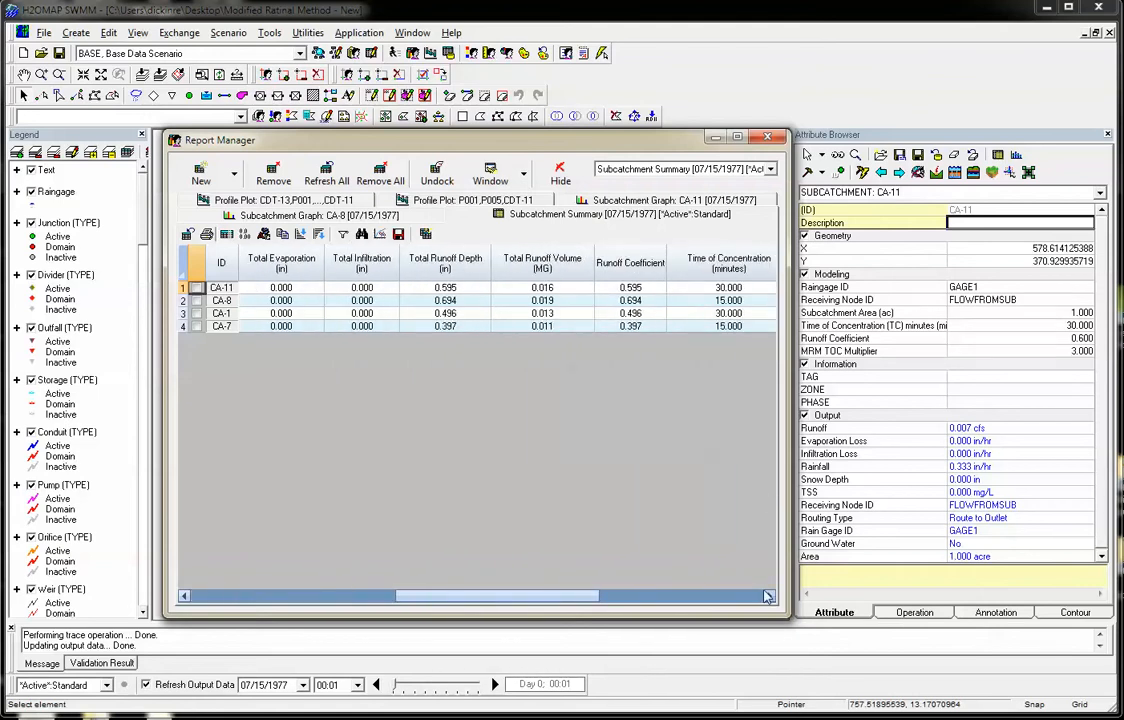
pyautogui.moveTo(520, 305)
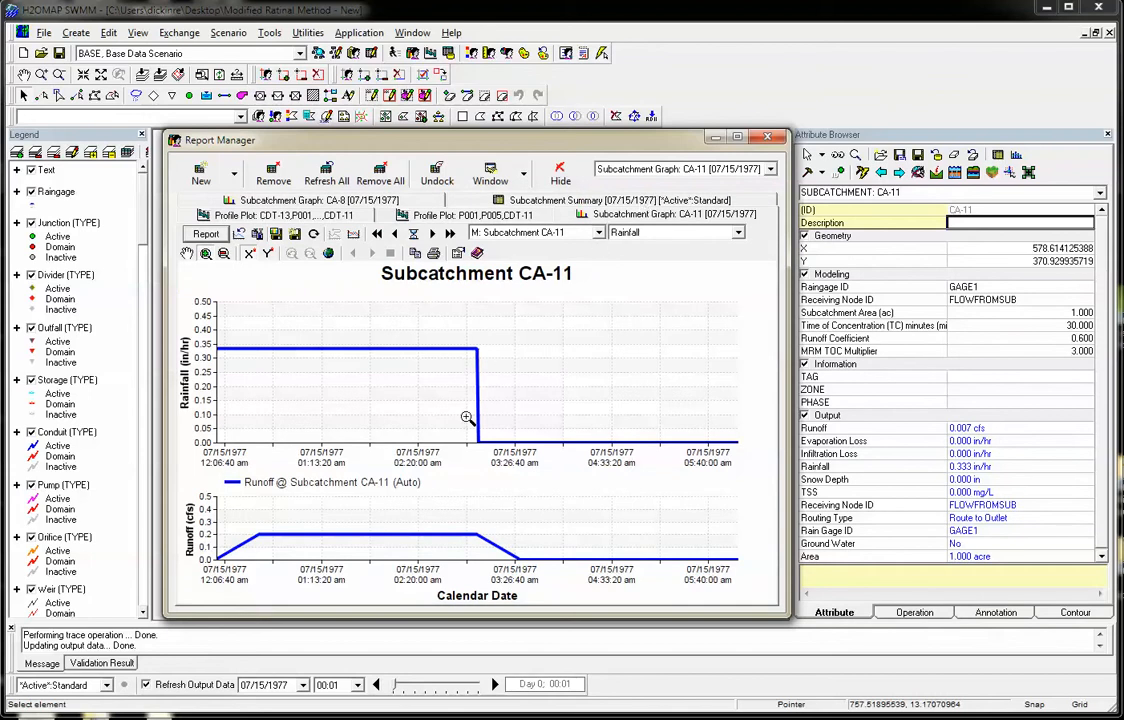
pyautogui.moveTo(438, 527)
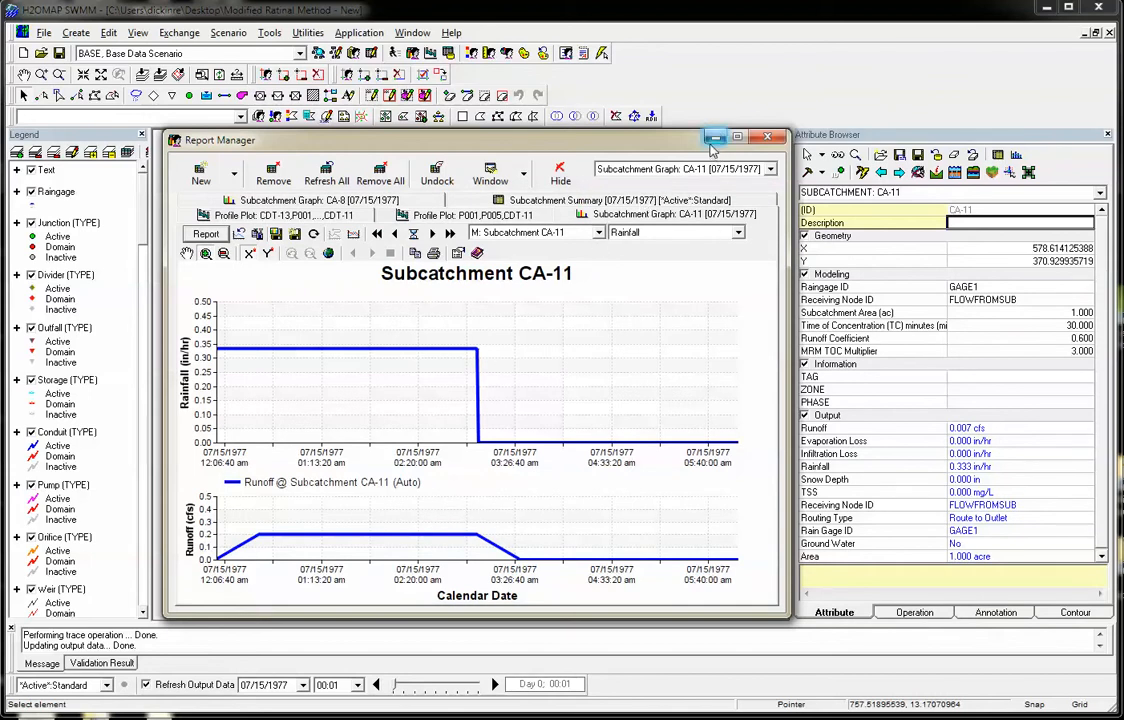
# Minimize the report and set MRM duration to Design Flow (TOC Multiplier) in Simulation Options.
pyautogui.click(716, 136)
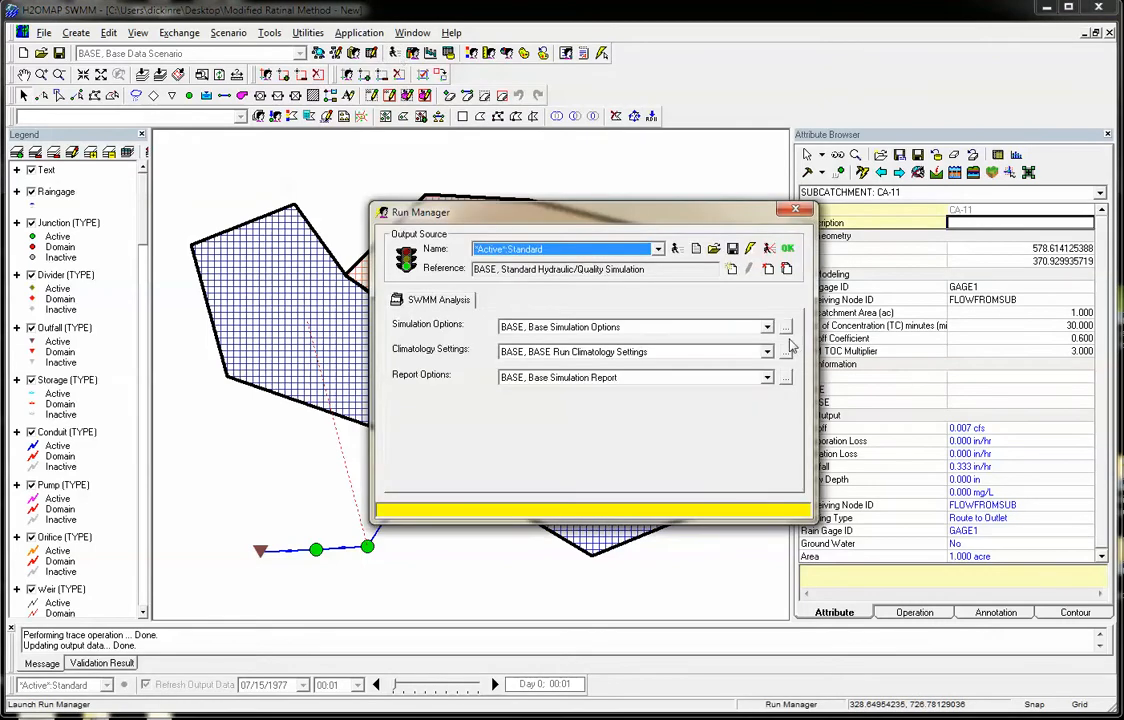
pyautogui.click(786, 327)
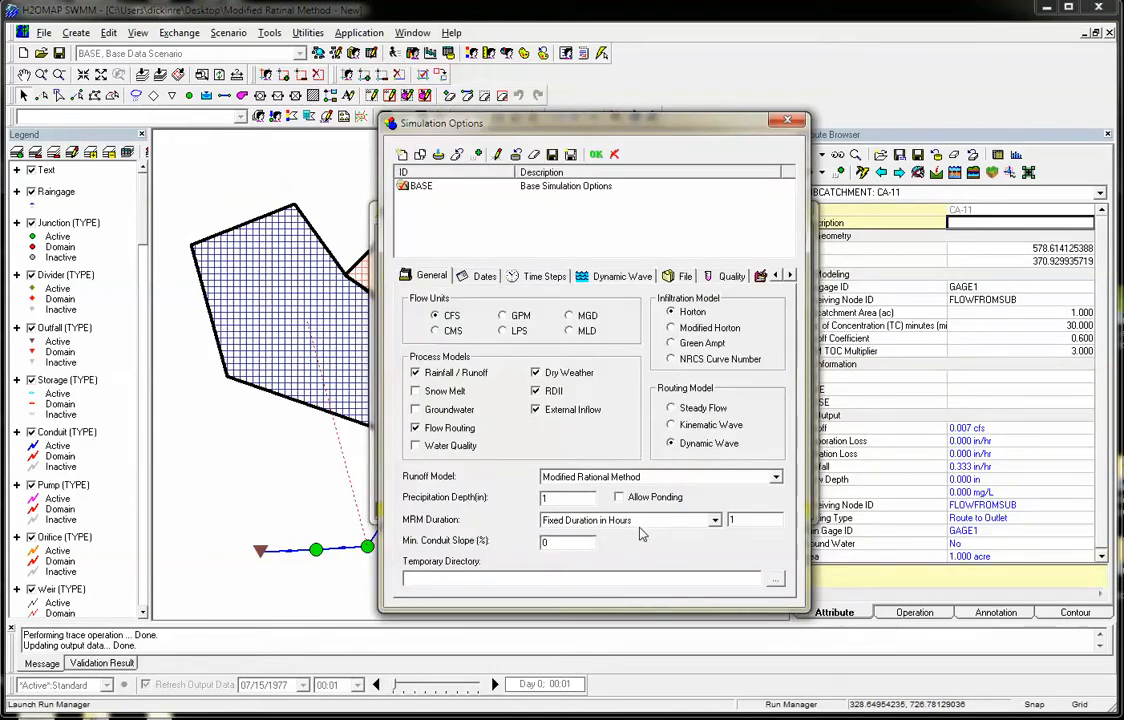
pyautogui.click(714, 519)
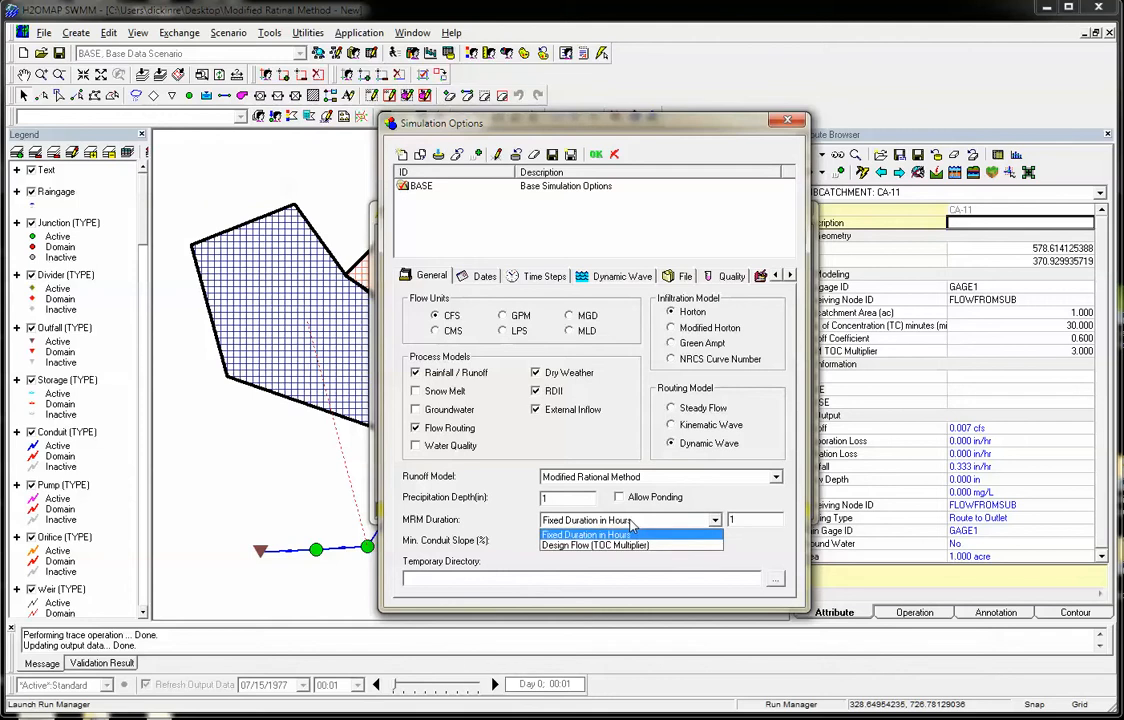
pyautogui.click(595, 546)
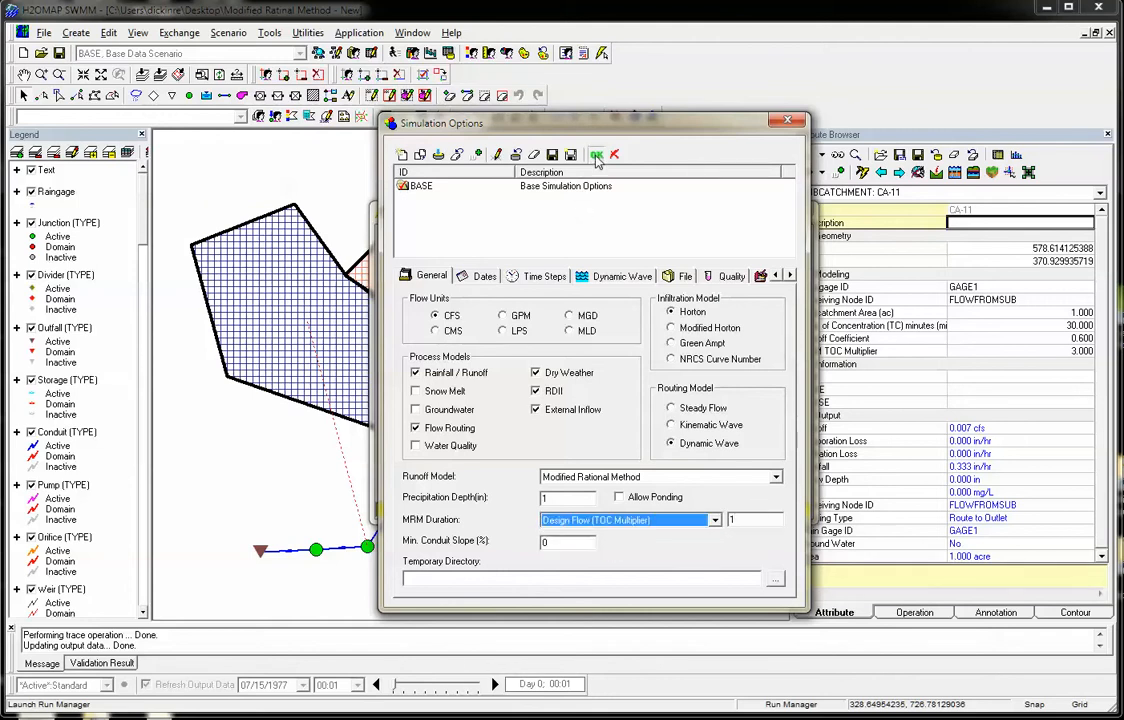
pyautogui.click(596, 154)
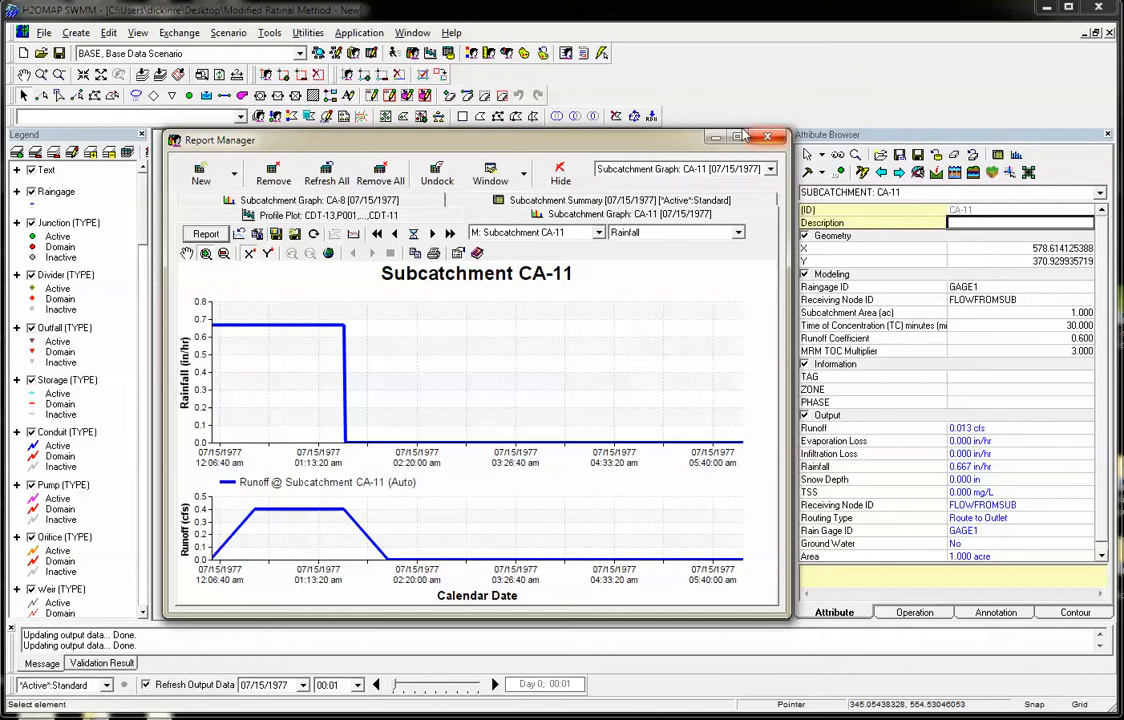
pyautogui.moveTo(843, 98)
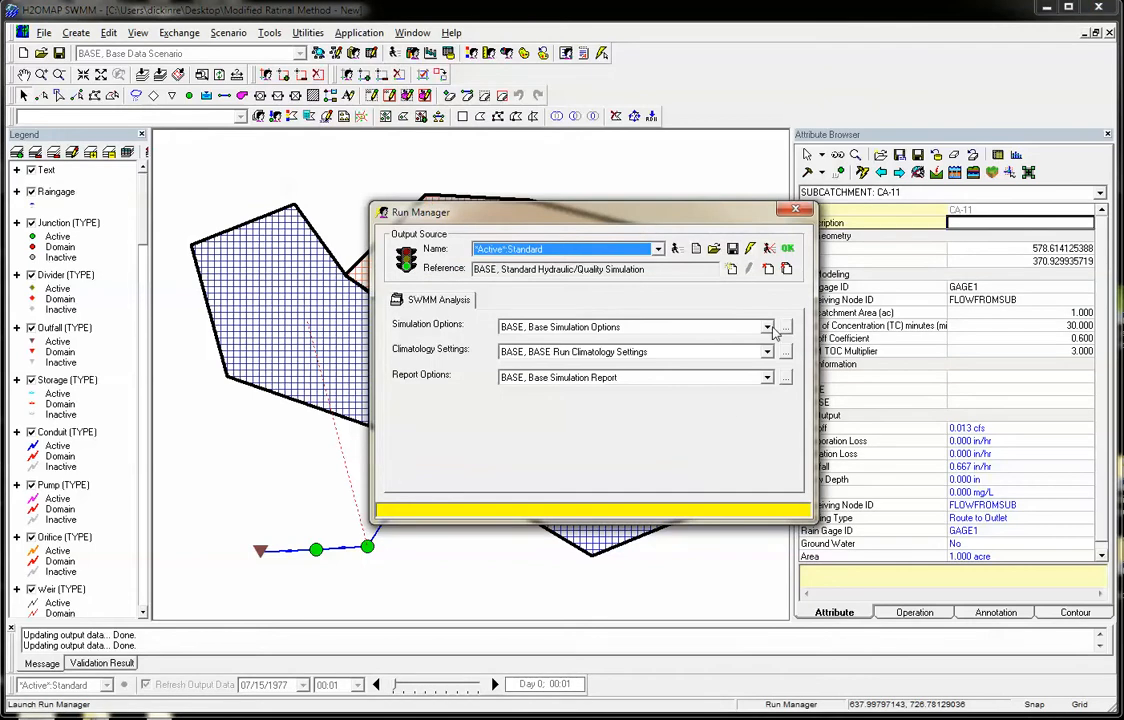
# Reopen Simulation Options and set MRM duration back to Fixed Duration in Hours.
pyautogui.click(785, 327)
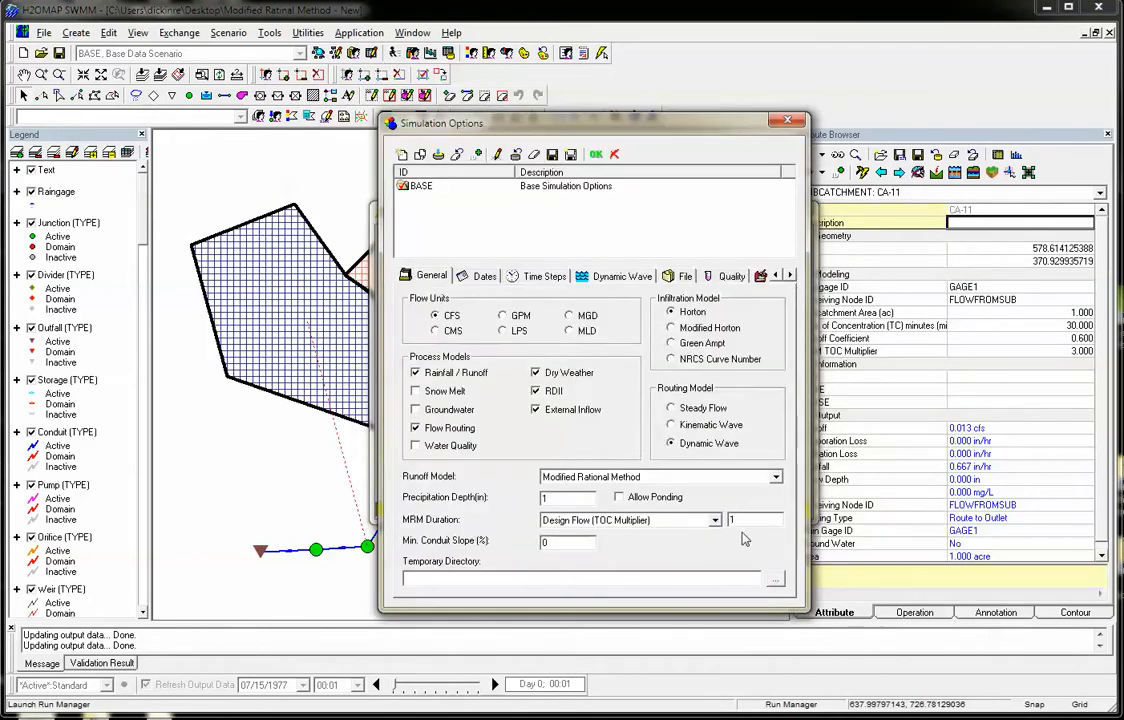
pyautogui.click(714, 519)
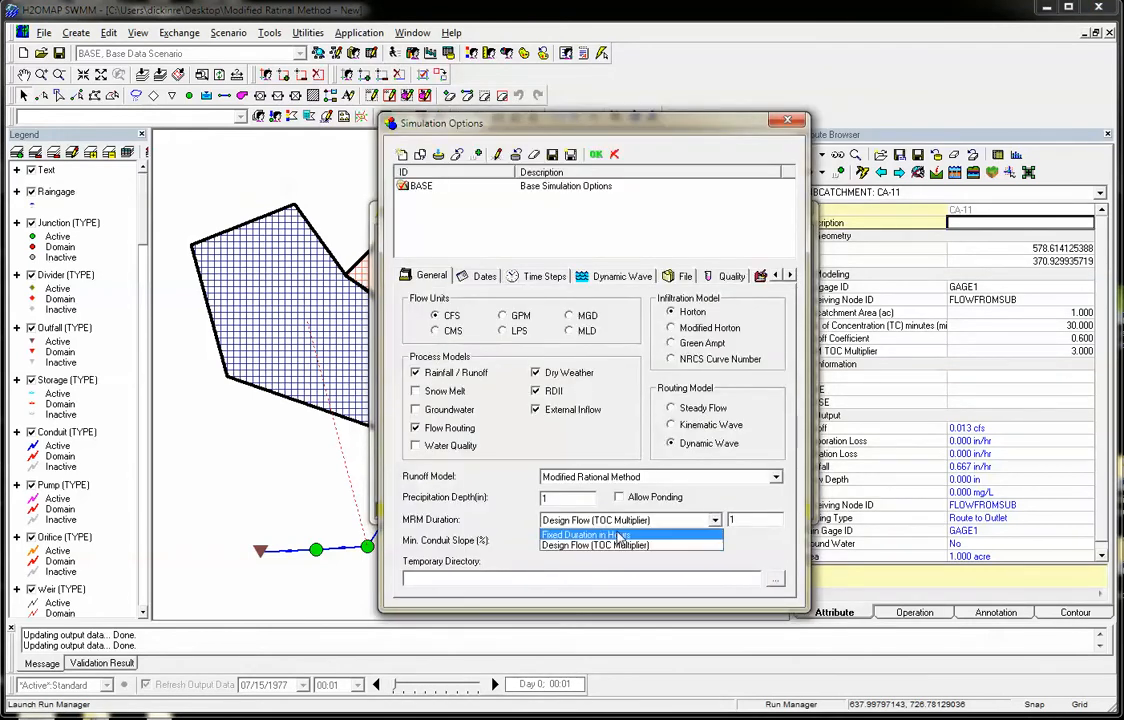
pyautogui.click(585, 534)
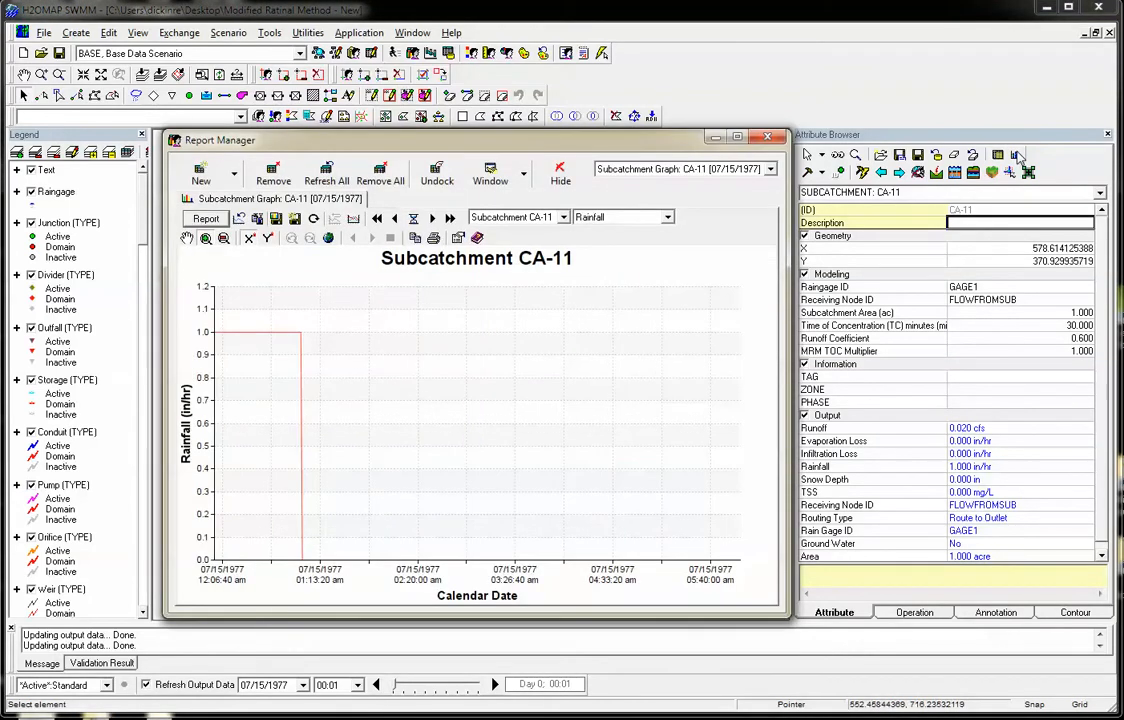
pyautogui.moveTo(590, 225)
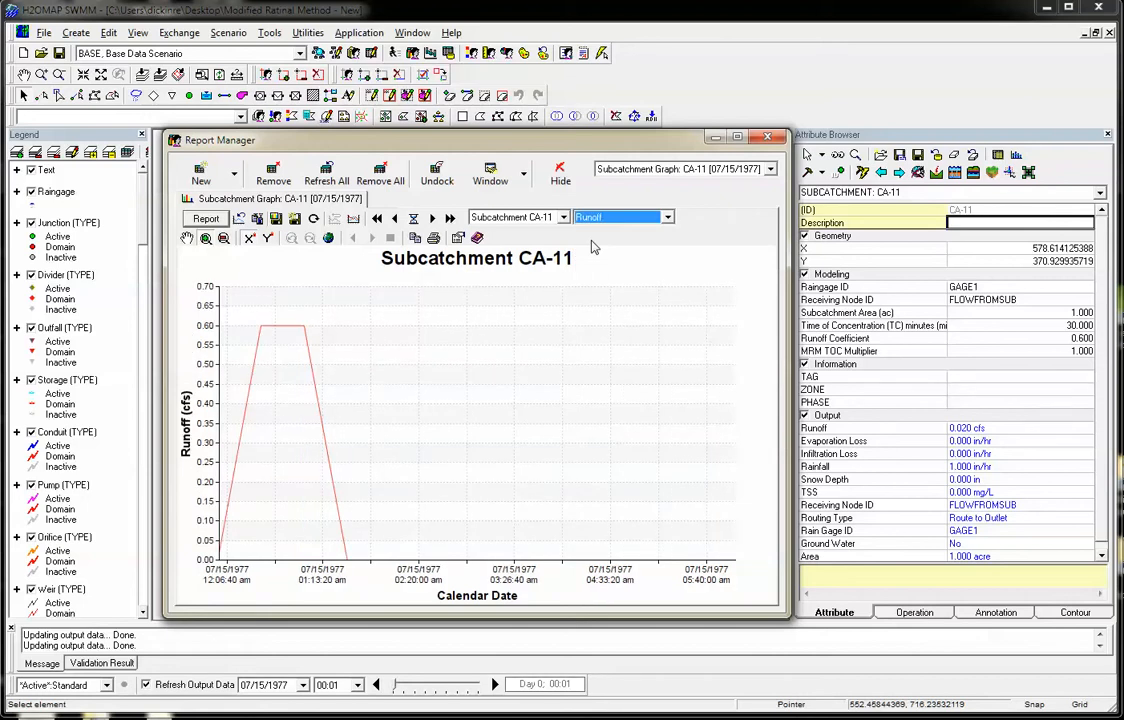
pyautogui.moveTo(275, 365)
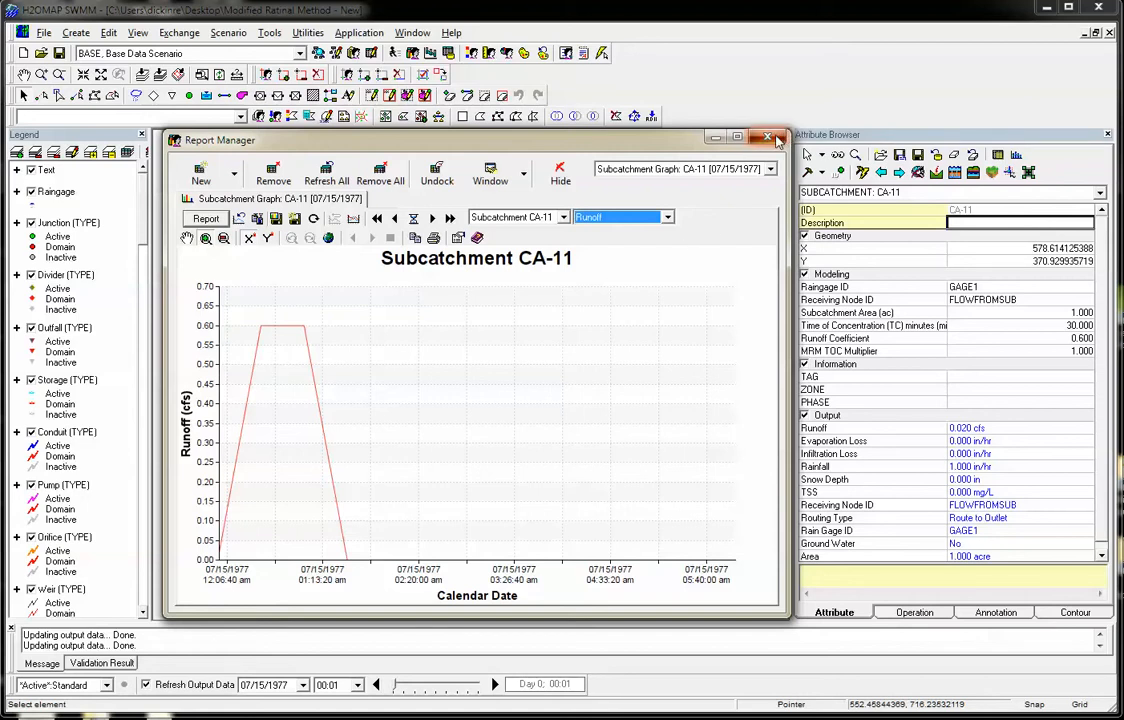
# Close the CA-11 graphs, select CA-11's time of concentration, and reopen Simulation Options.
pyautogui.click(767, 137)
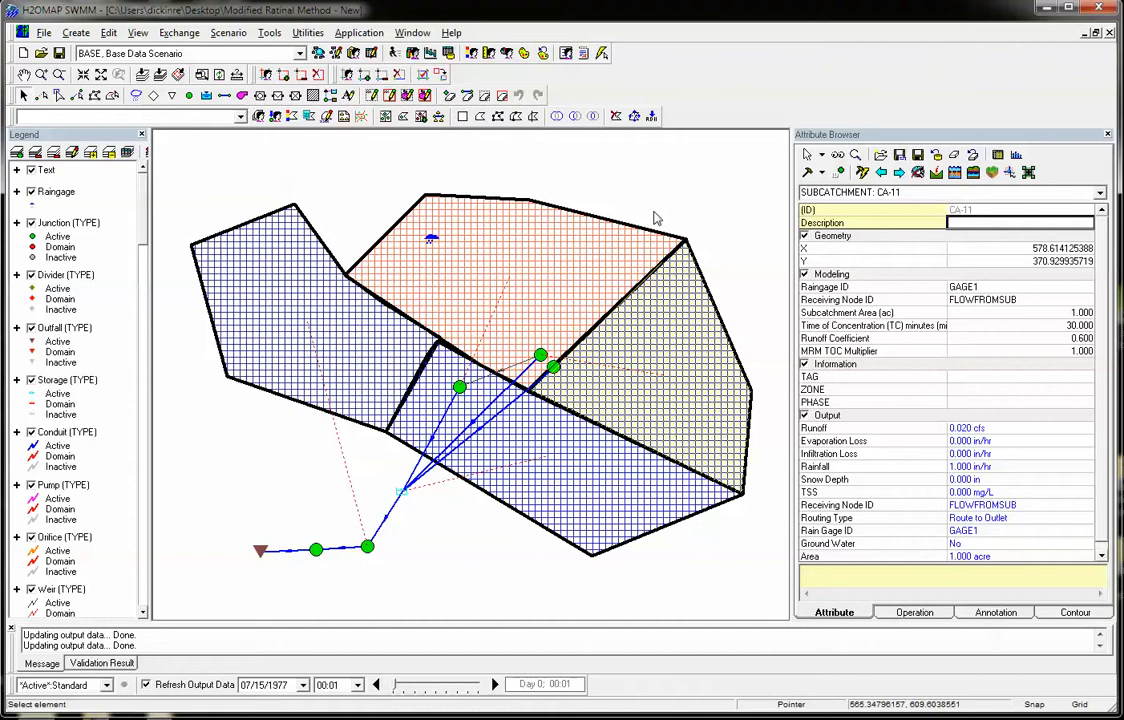
pyautogui.moveTo(923, 368)
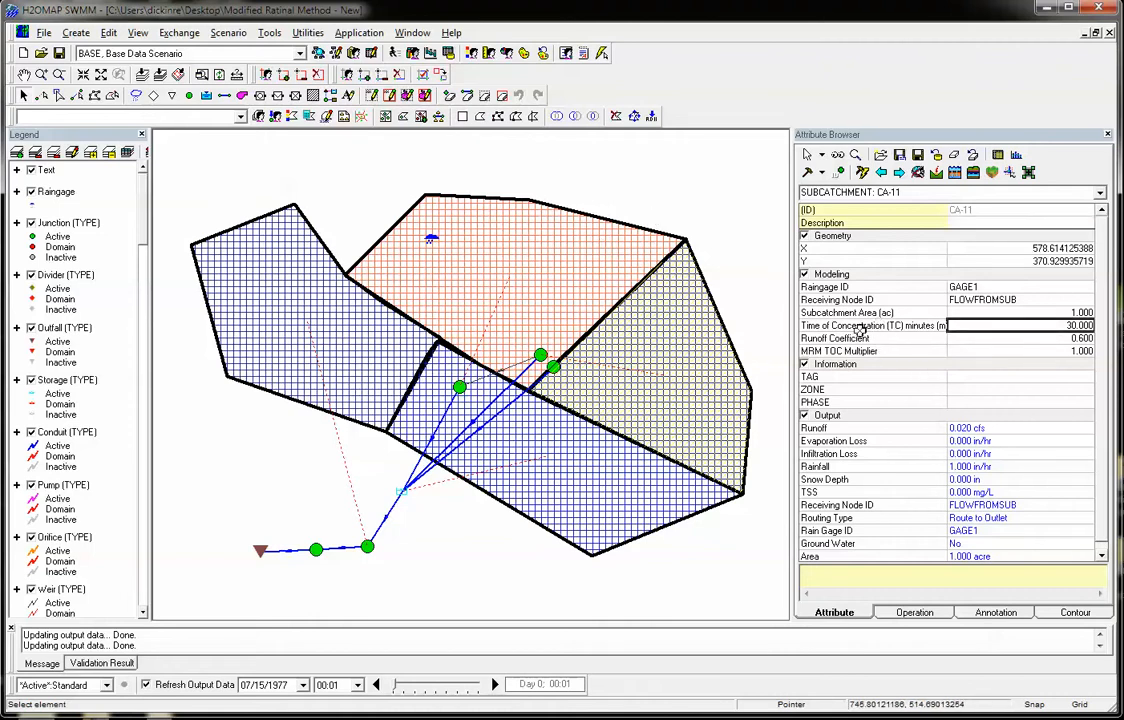
pyautogui.click(1020, 338)
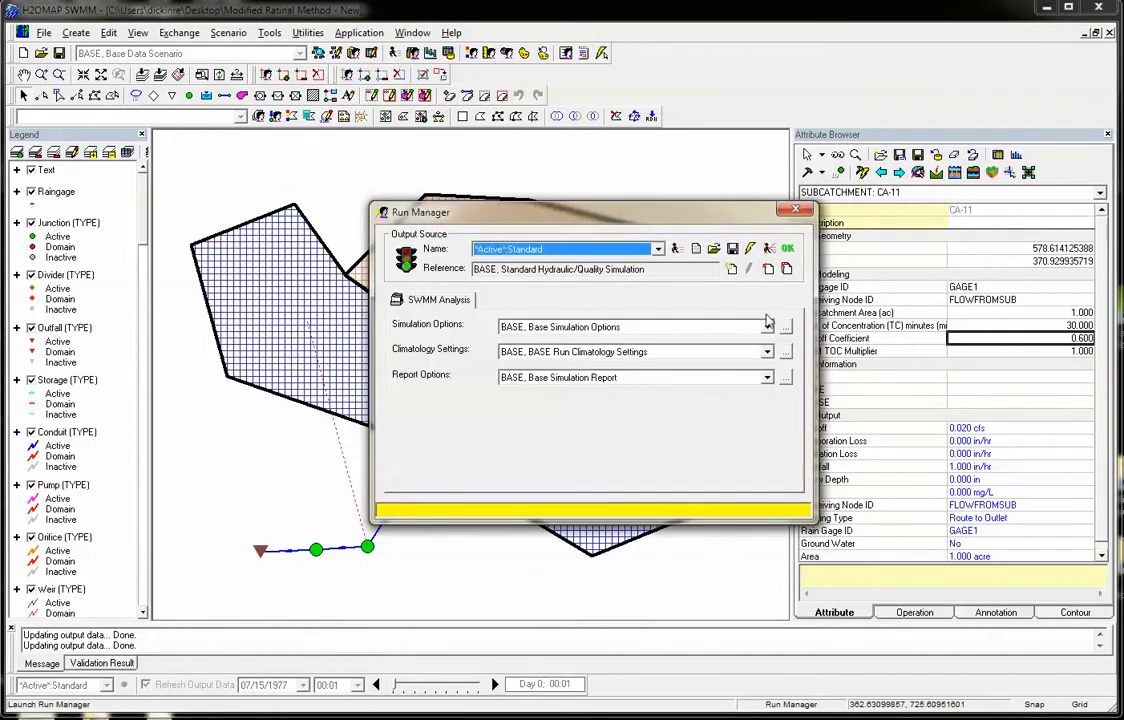
pyautogui.click(786, 326)
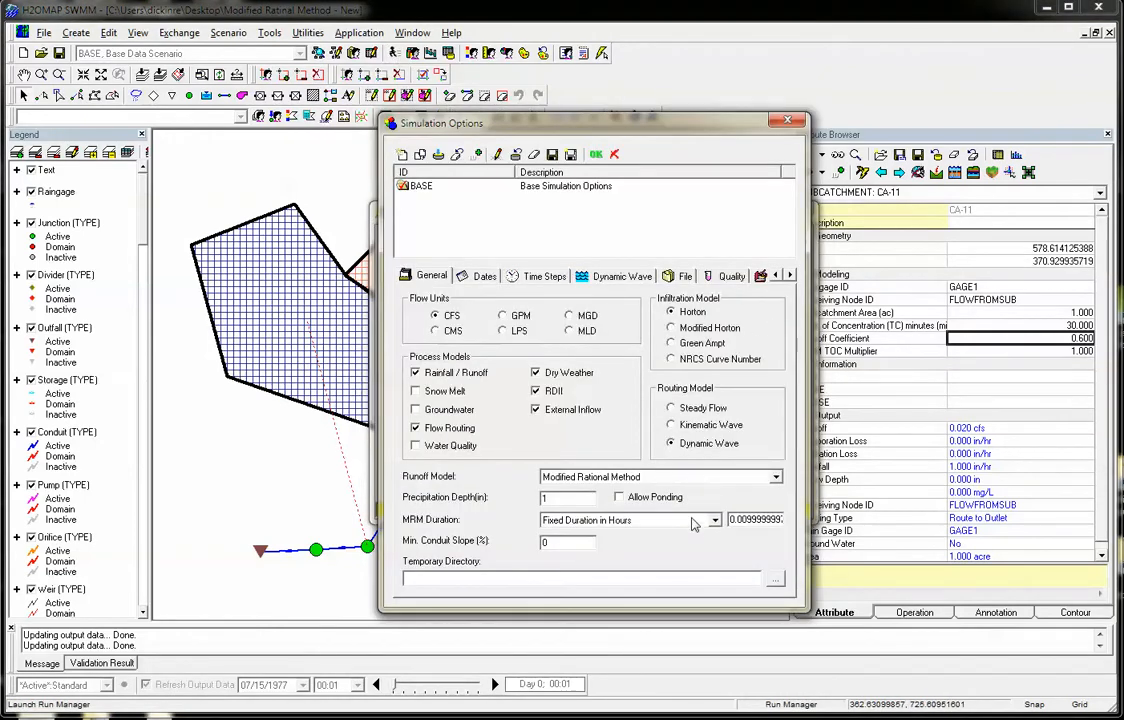